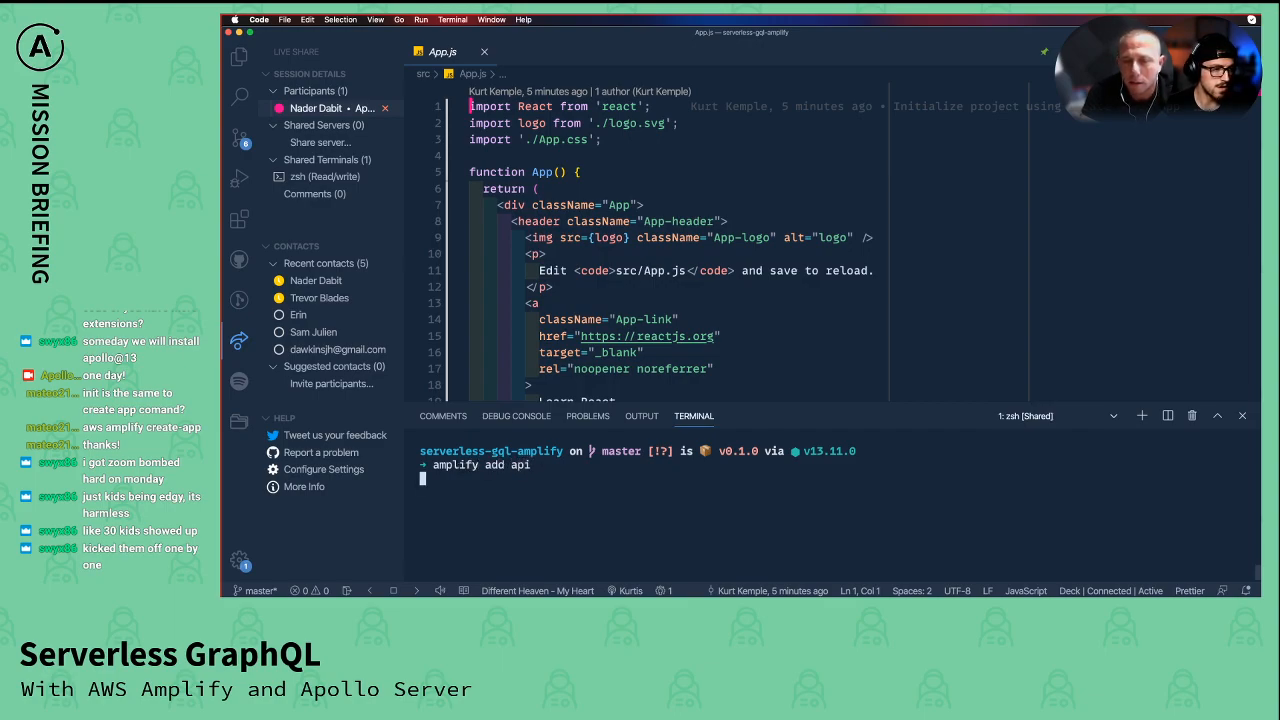
Run amplify add api and choose REST as the API service.
key(Enter)
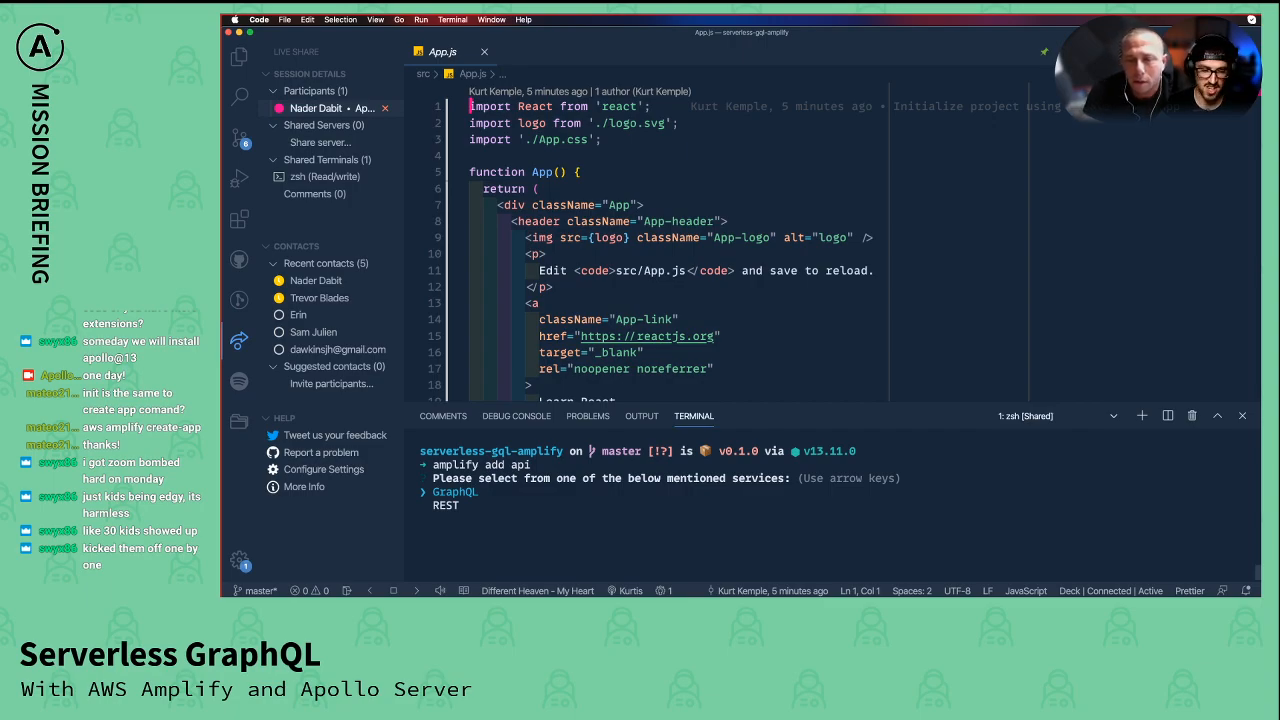
key(Down)
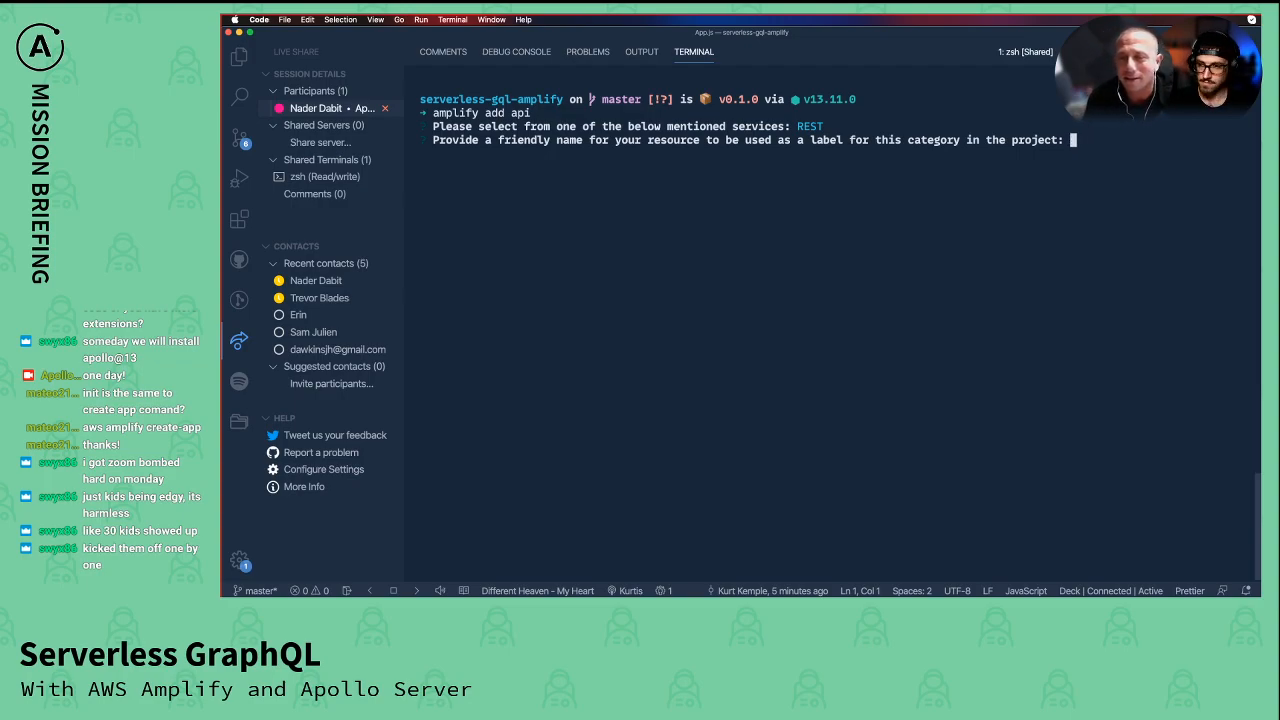
Enter 'janifacts' as the REST API resource's friendly name.
text(jani)
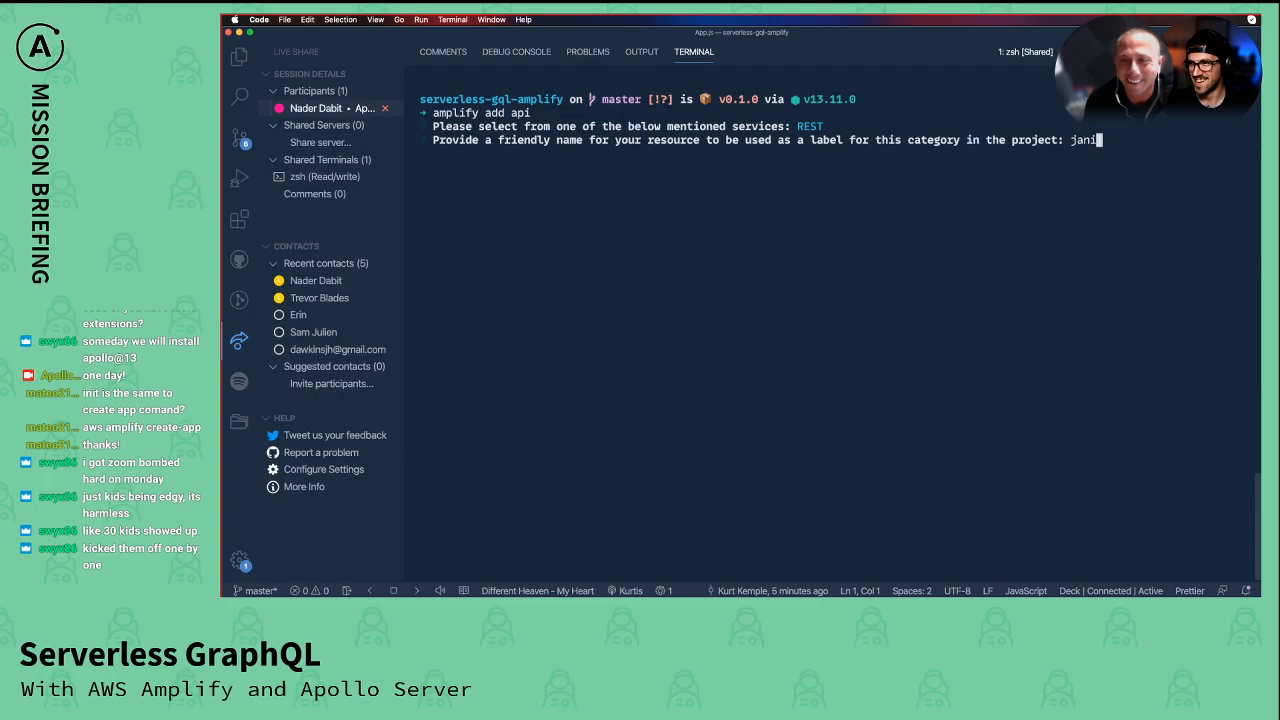
text(fact)
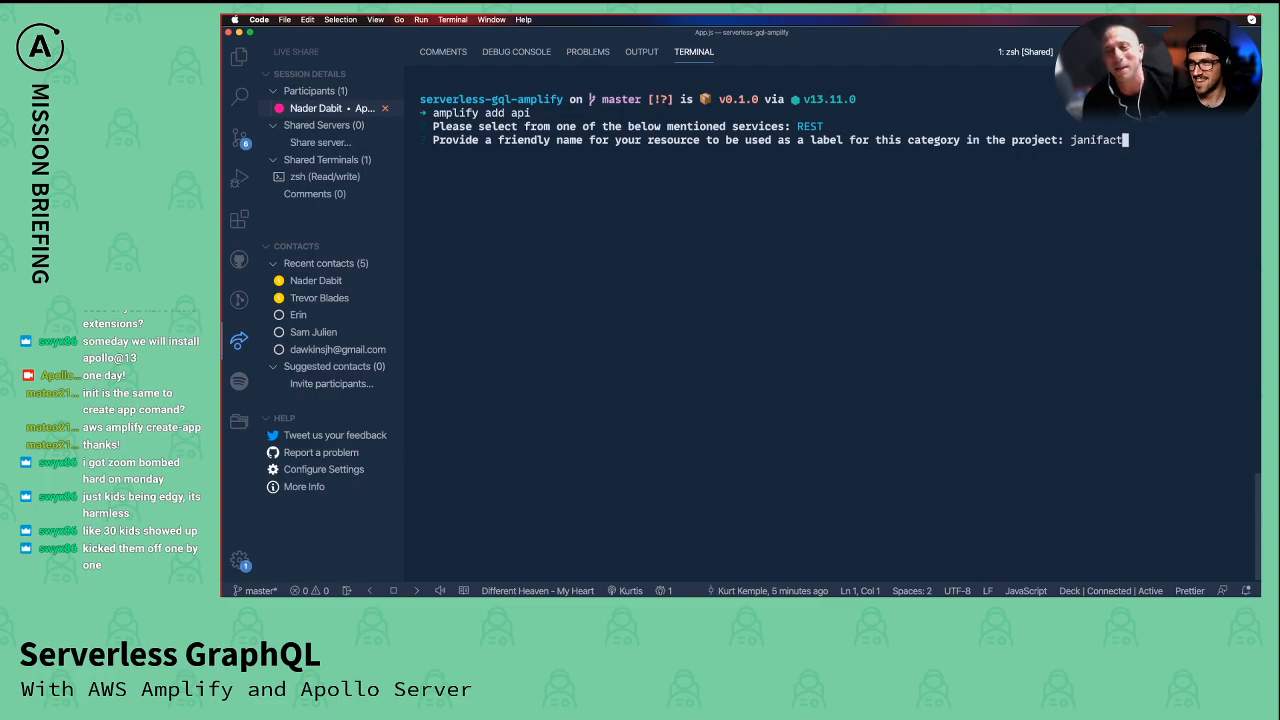
text(s)
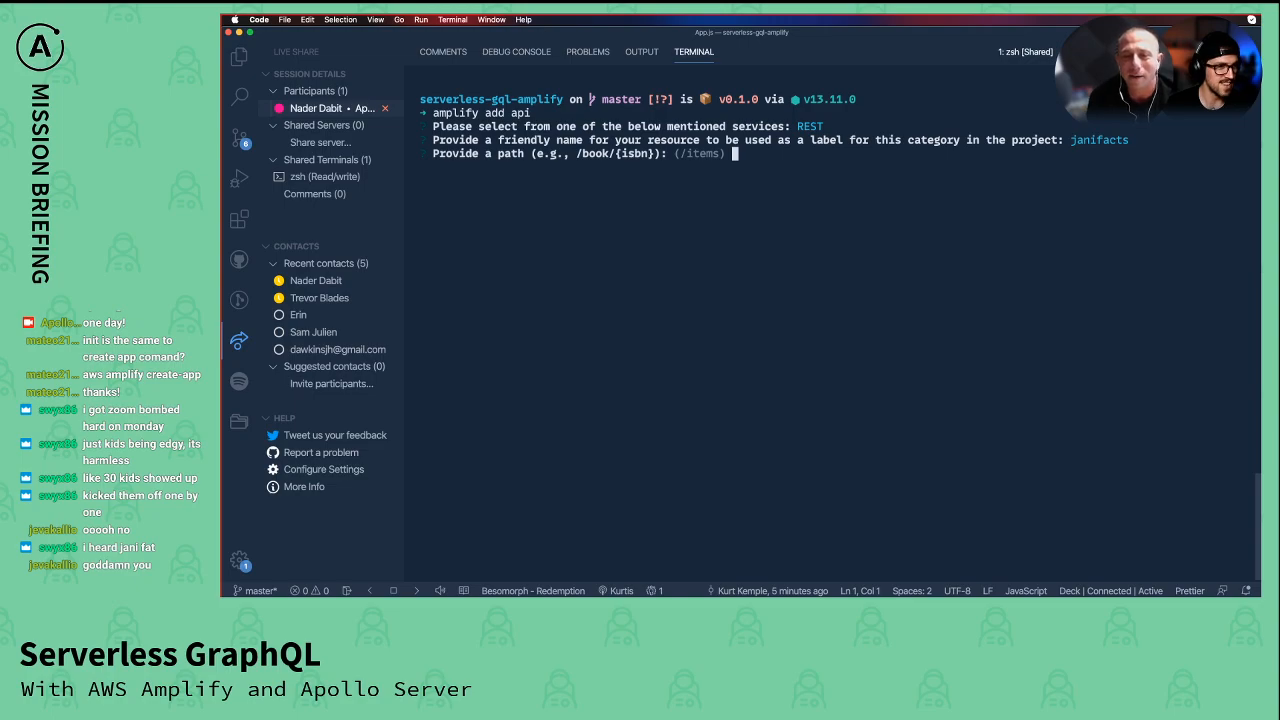
Enter /graphql as the API path, backed by a new Lambda function.
text(/graphql)
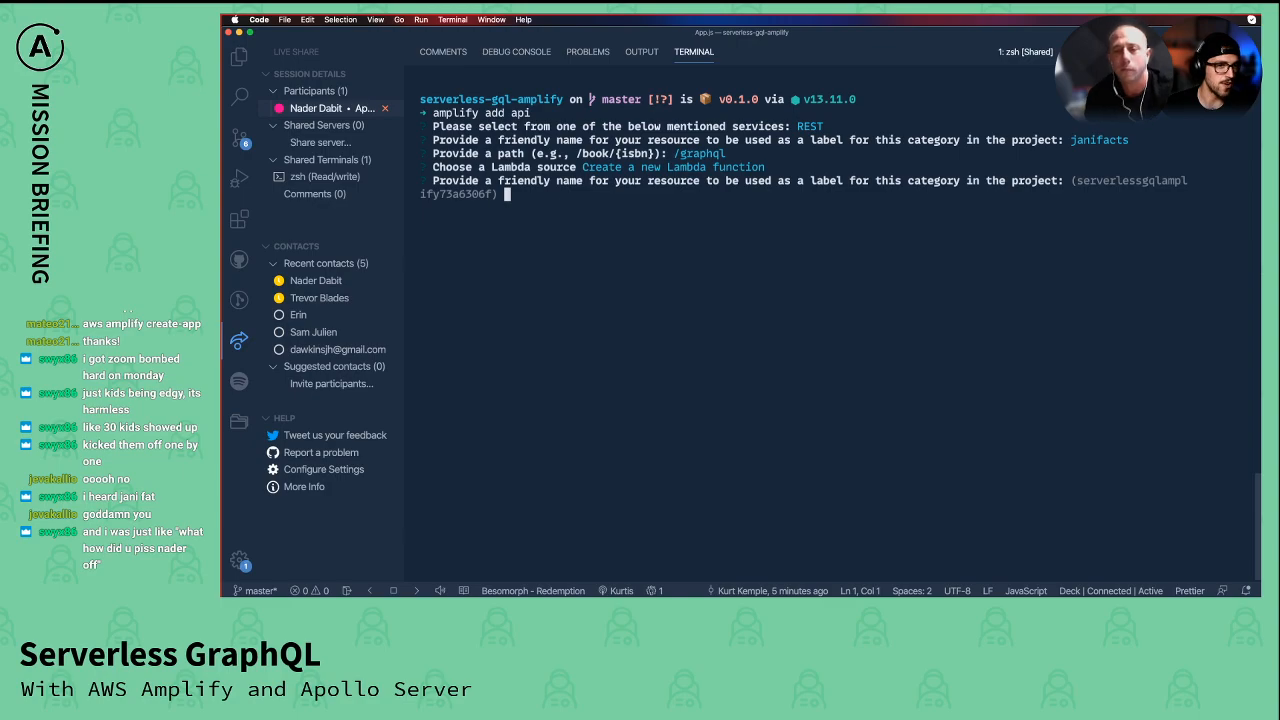
Name the Lambda resource 'janifactsfunction'.
text(janif)
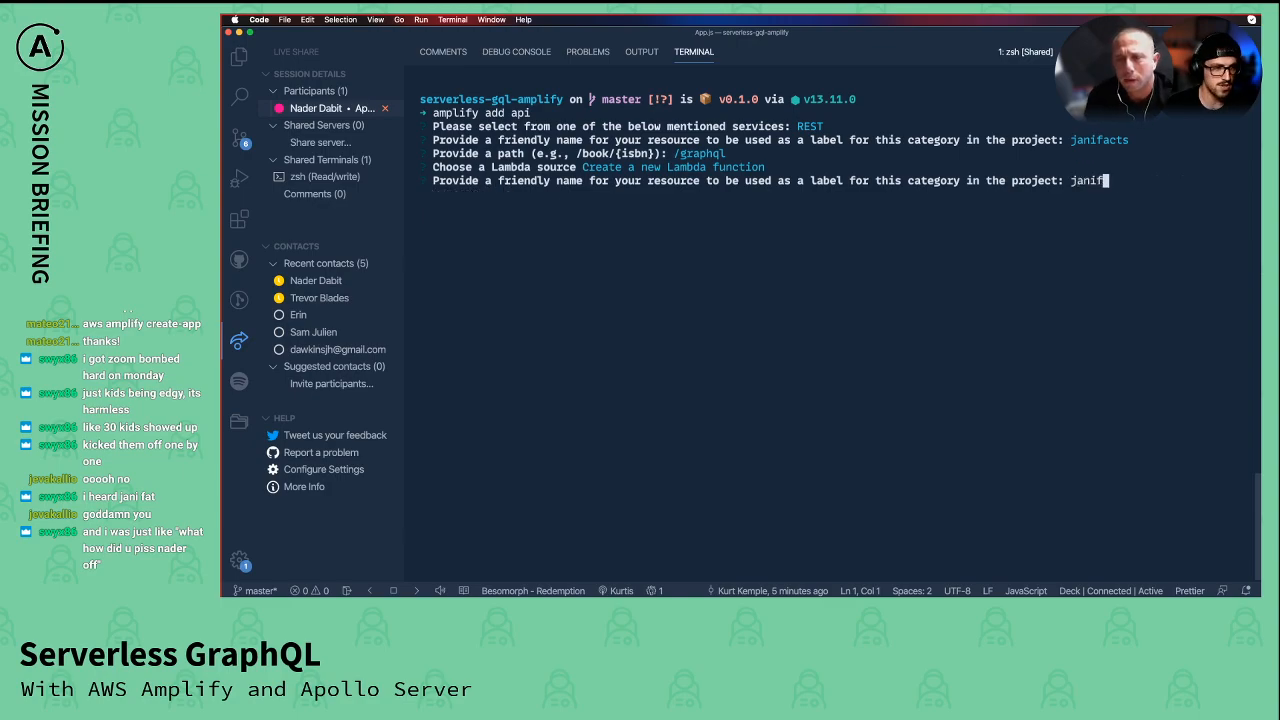
text(acts)
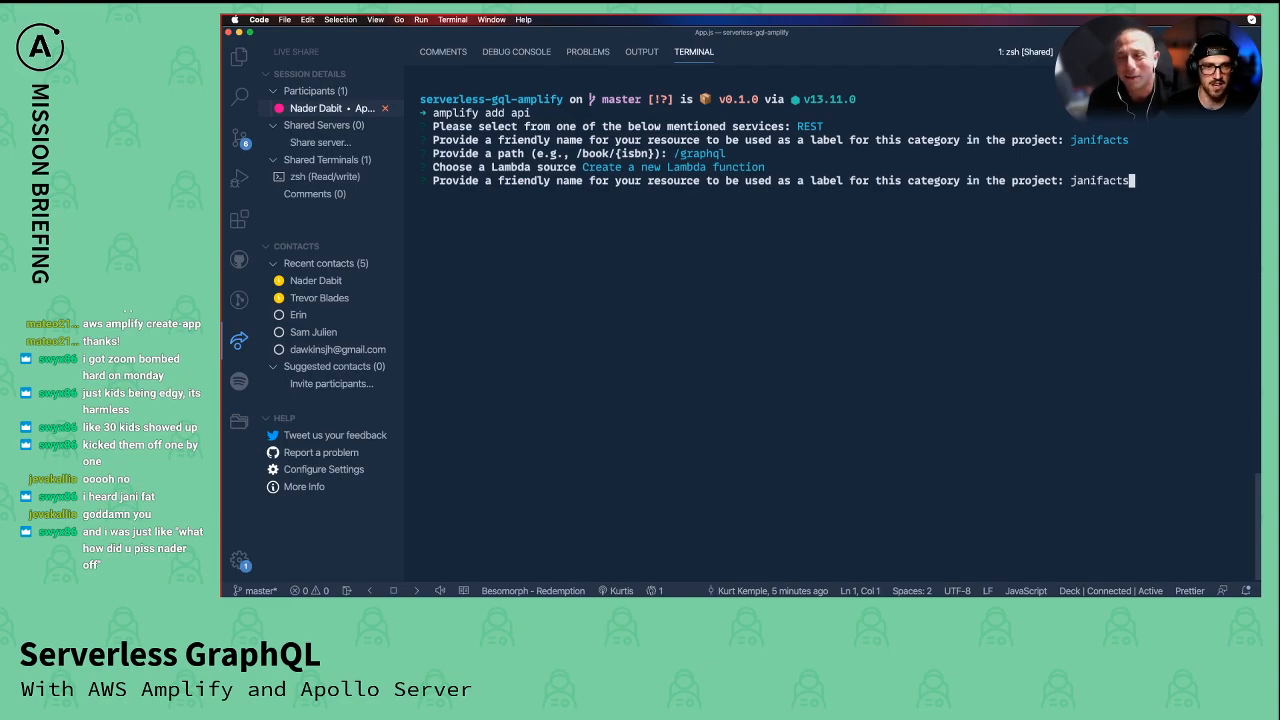
text(sf)
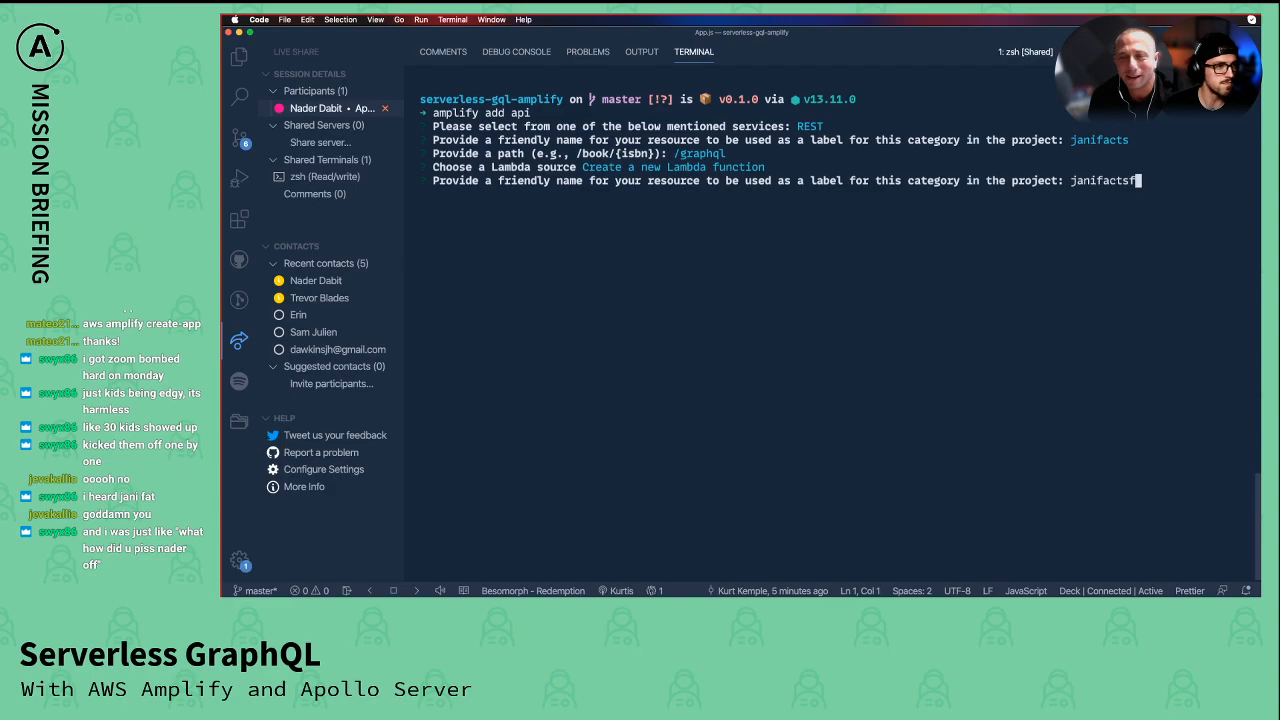
text(unction)
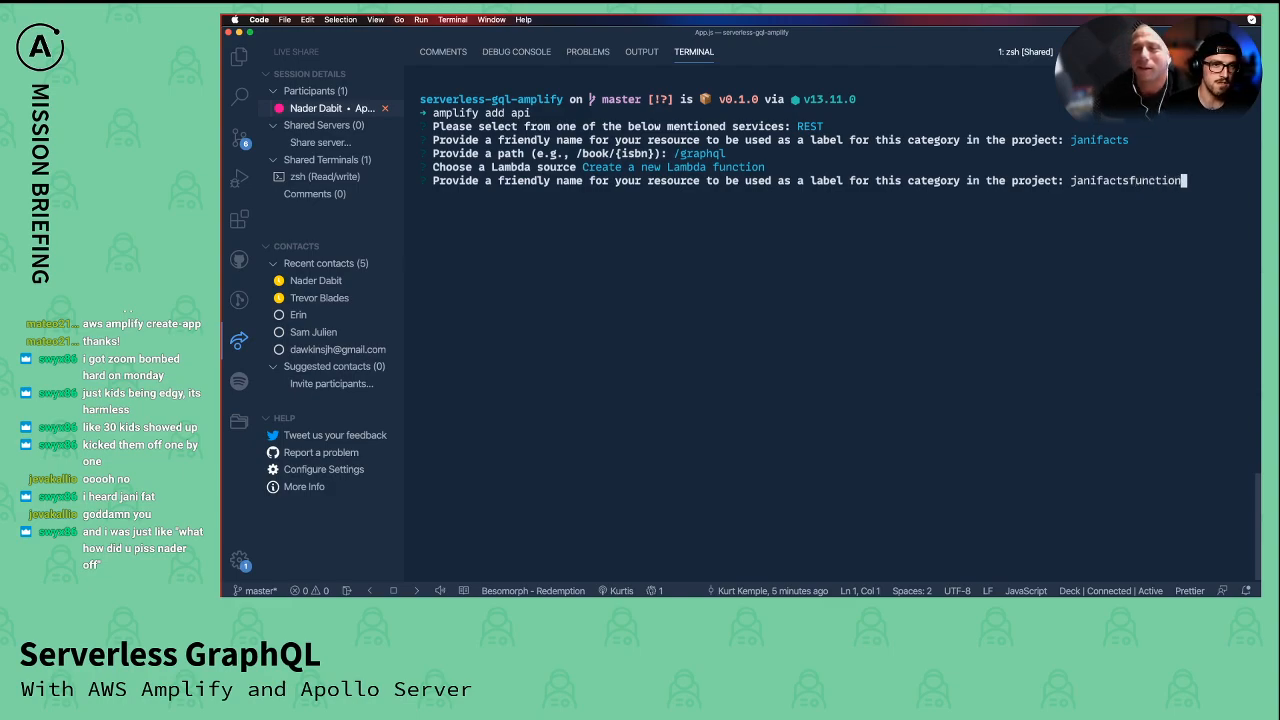
key(Enter)
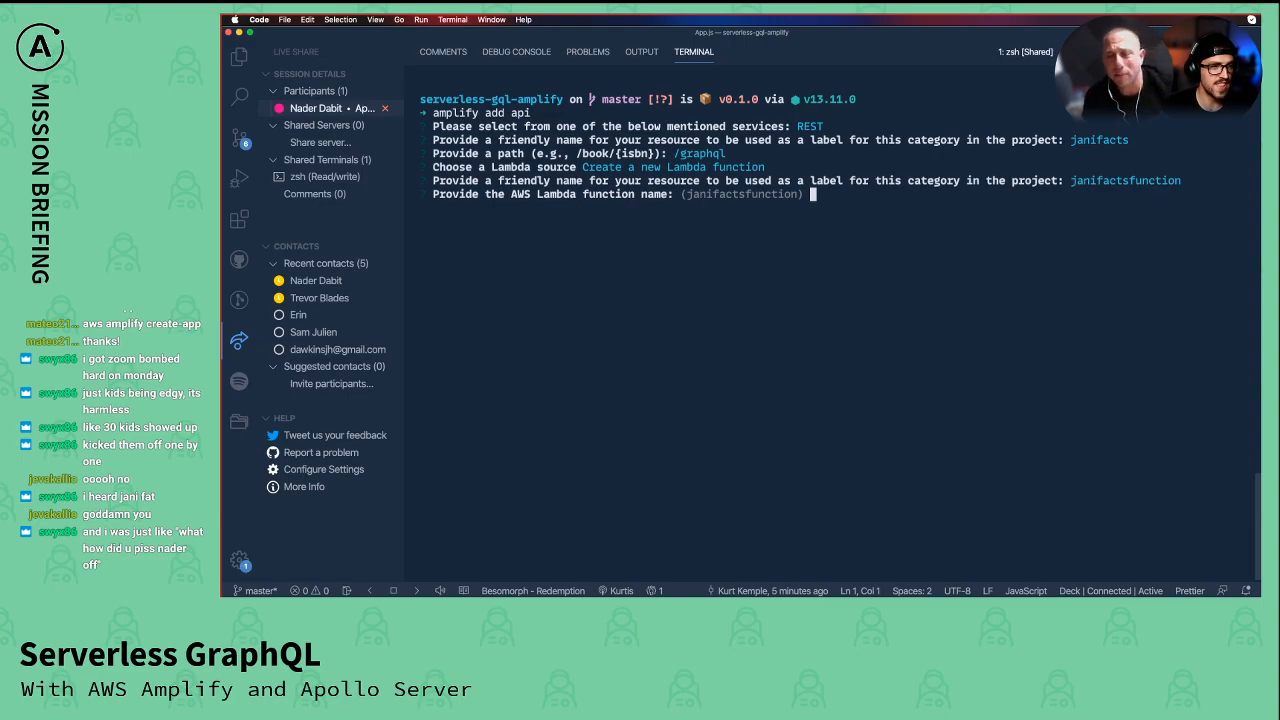
Accept 'janifactsfunction' as the function name and select the NodeJS runtime.
key(enter)
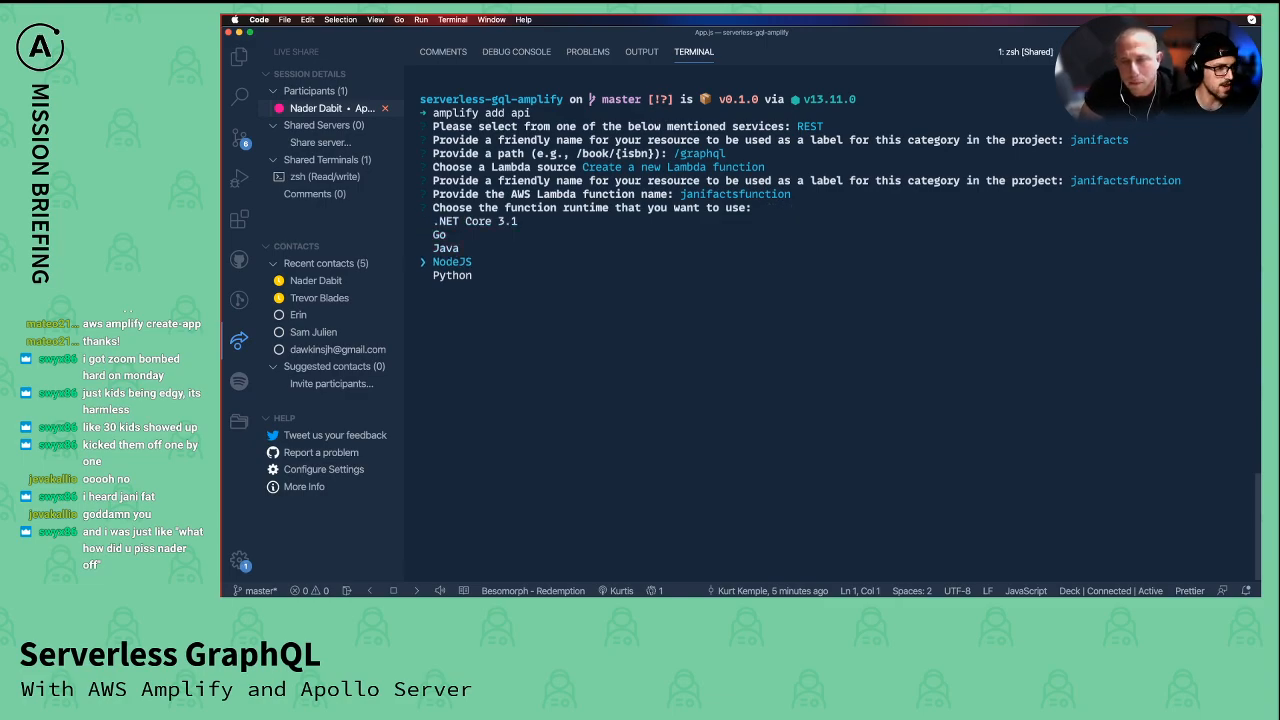
key(Up)
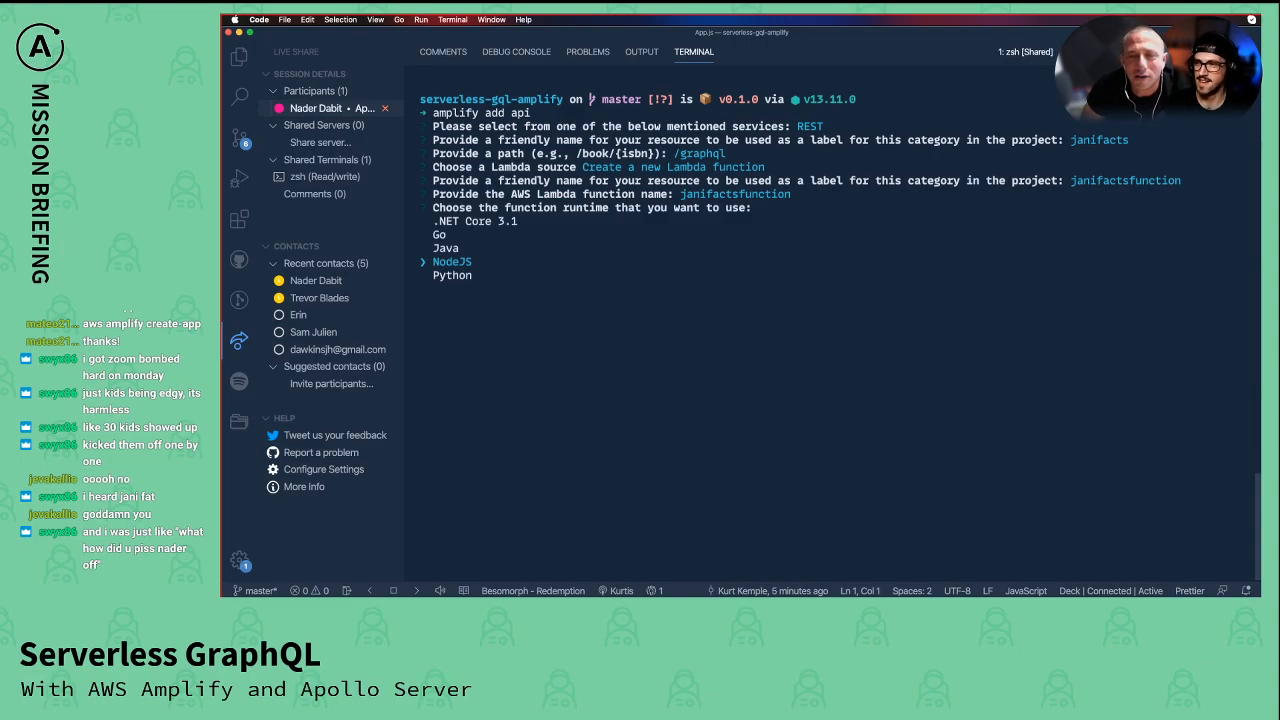
mouse_move(558, 282)
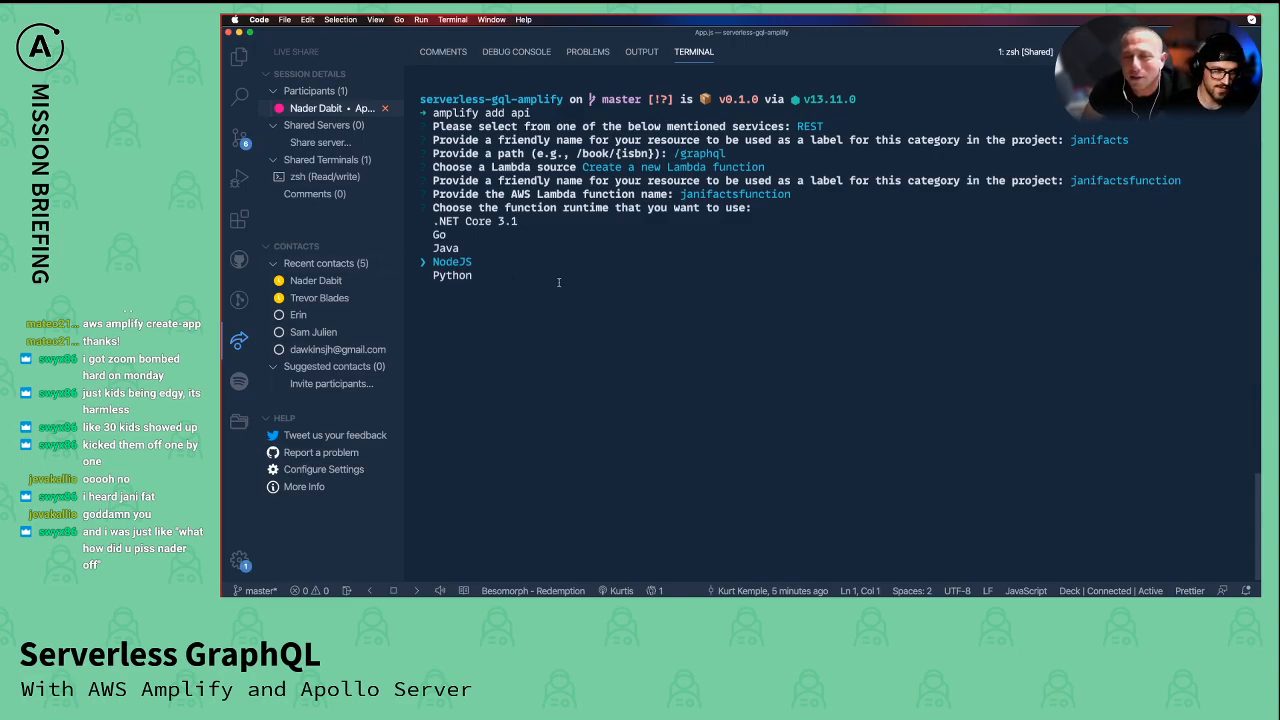
mouse_move(750, 301)
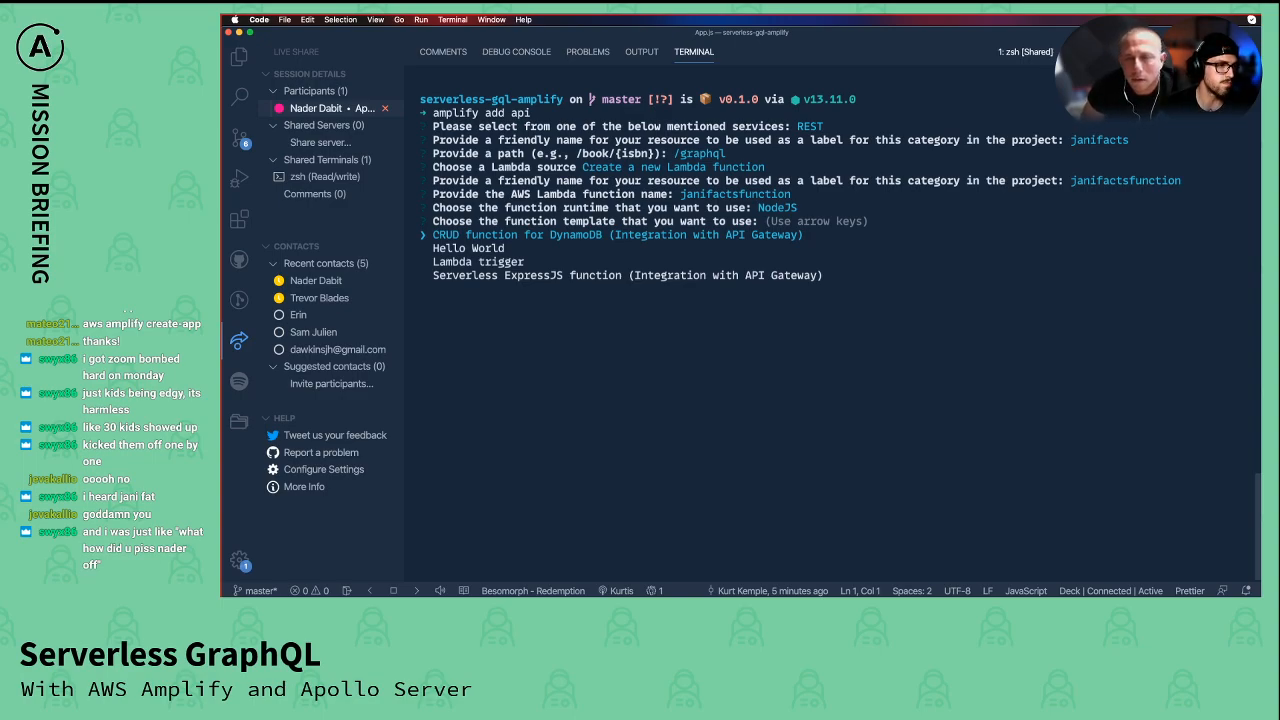
Select the Hello World function template.
key(Down)
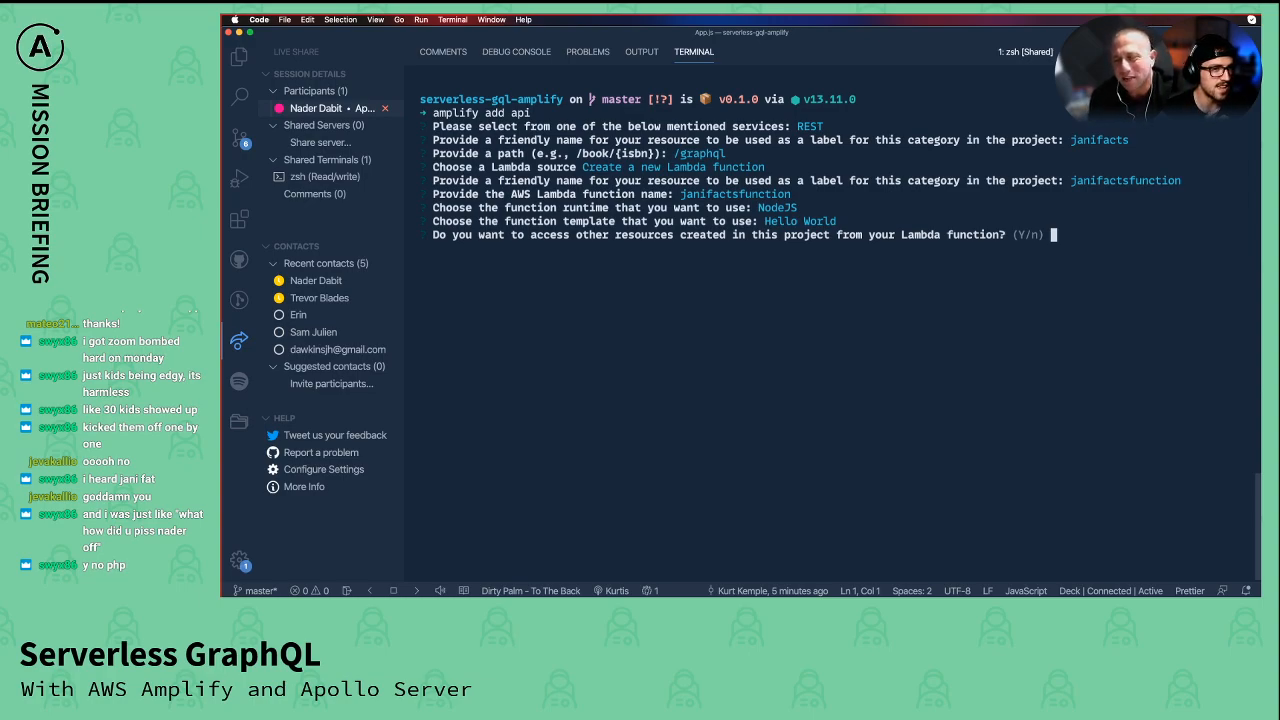
Answer 'n' to resource access, recurring schedule, local editing and API access restriction.
text(n)
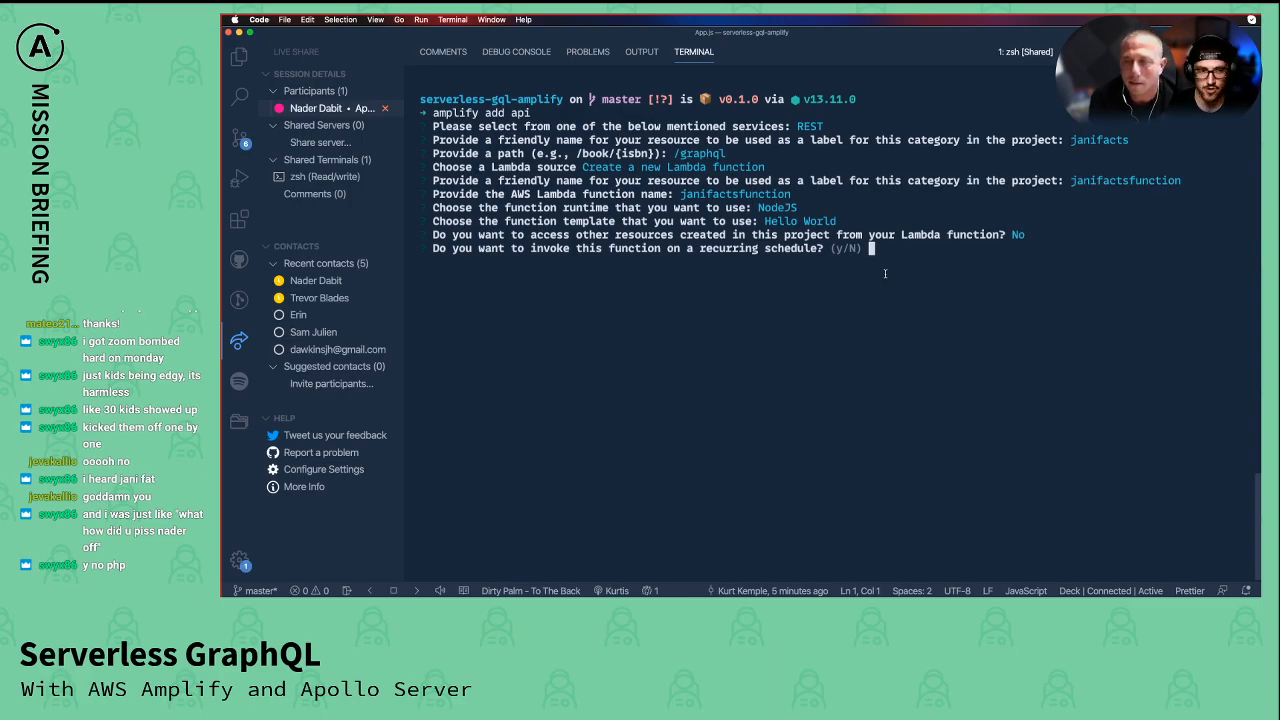
text(n)
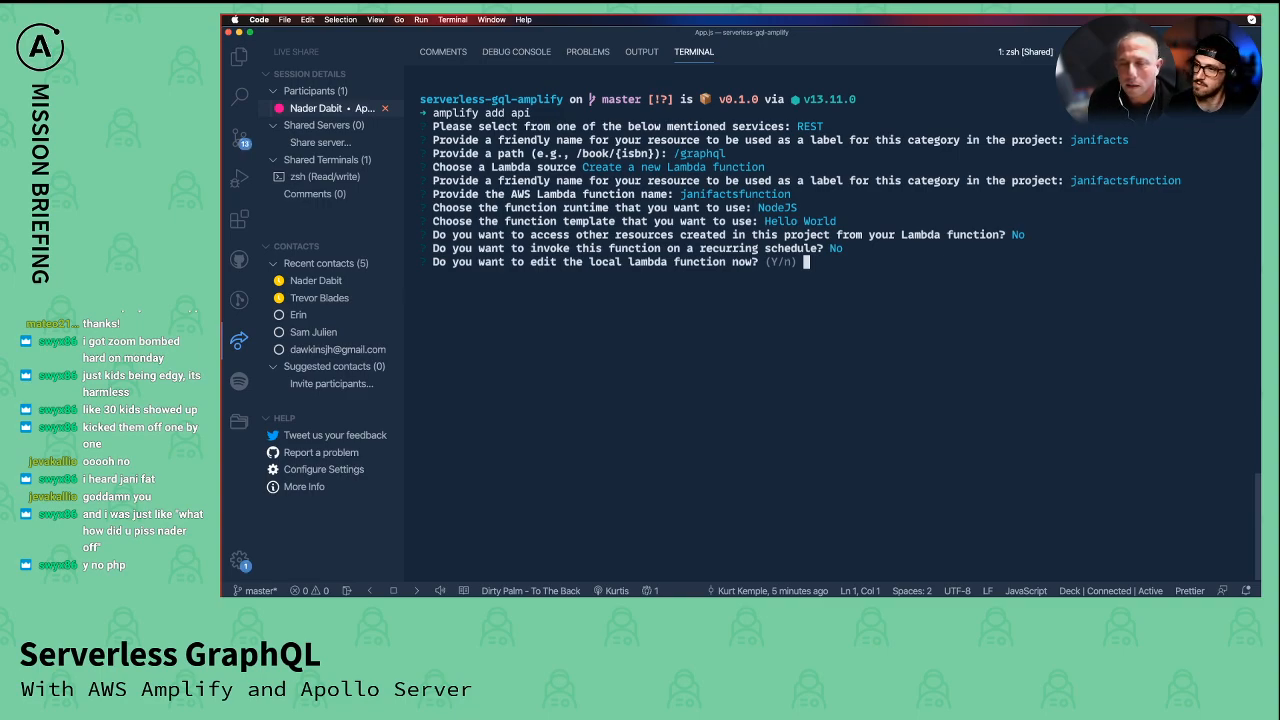
text(n)
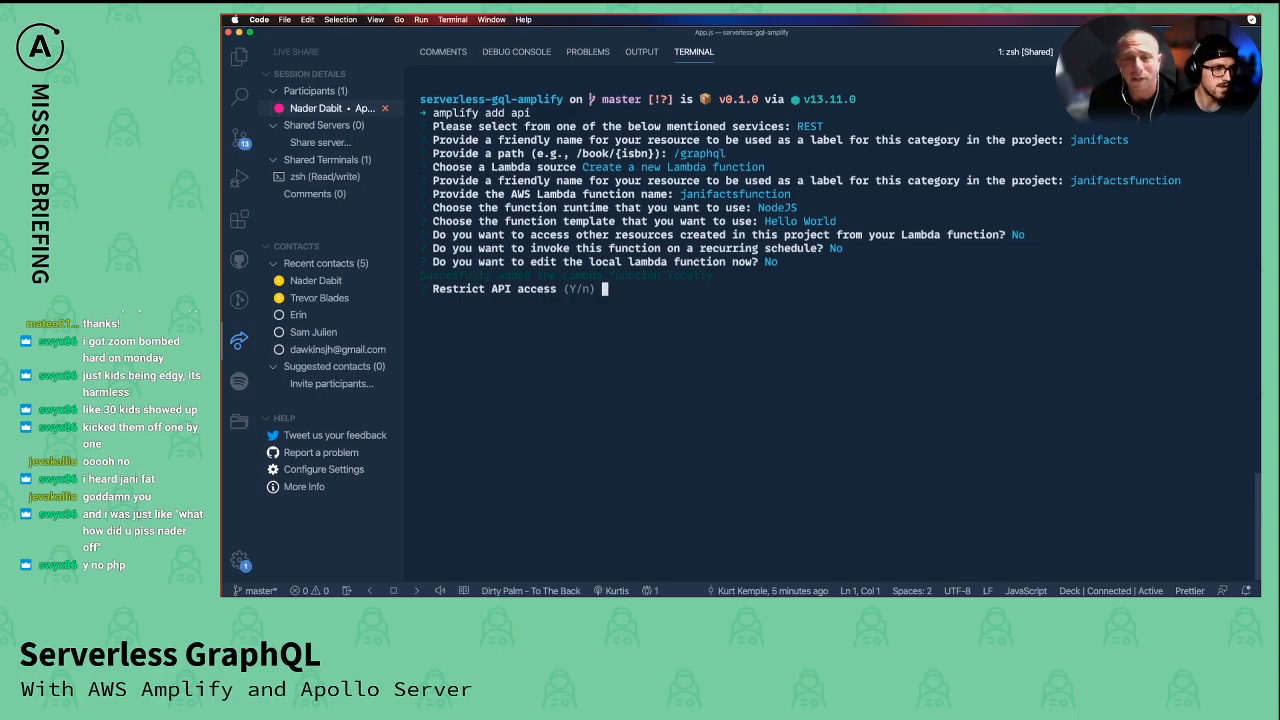
text(n)
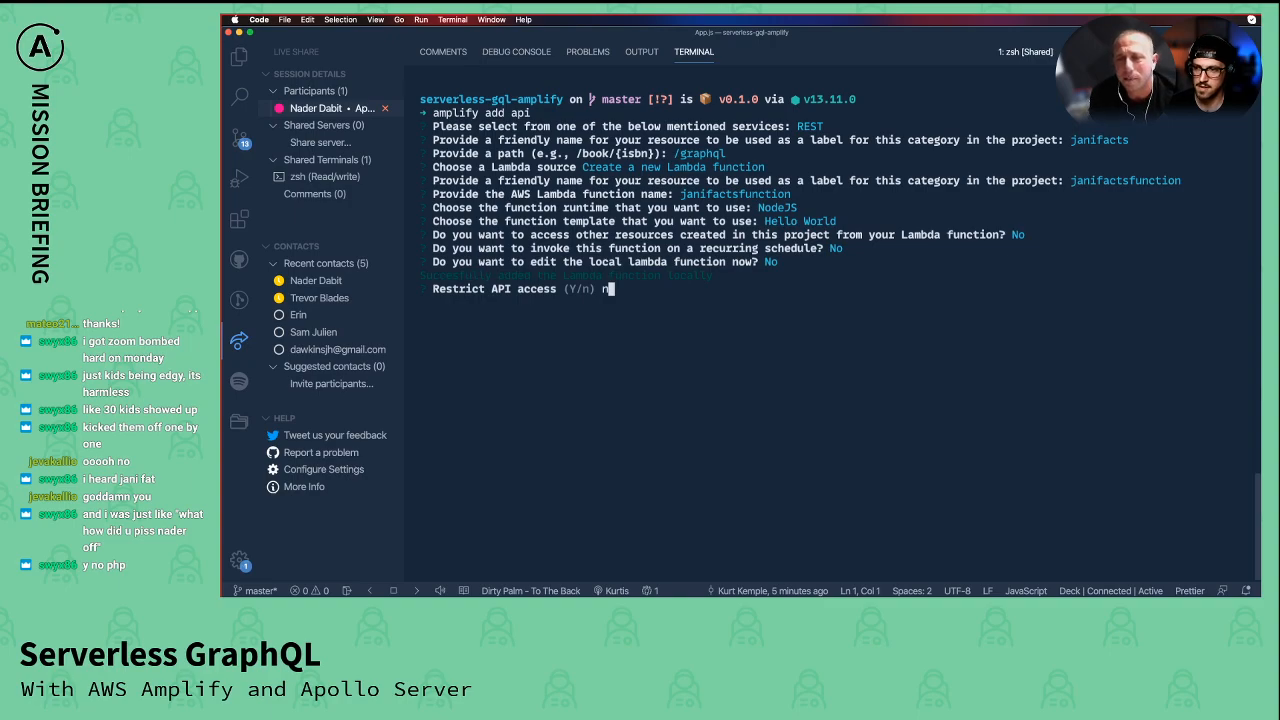
key(Enter)
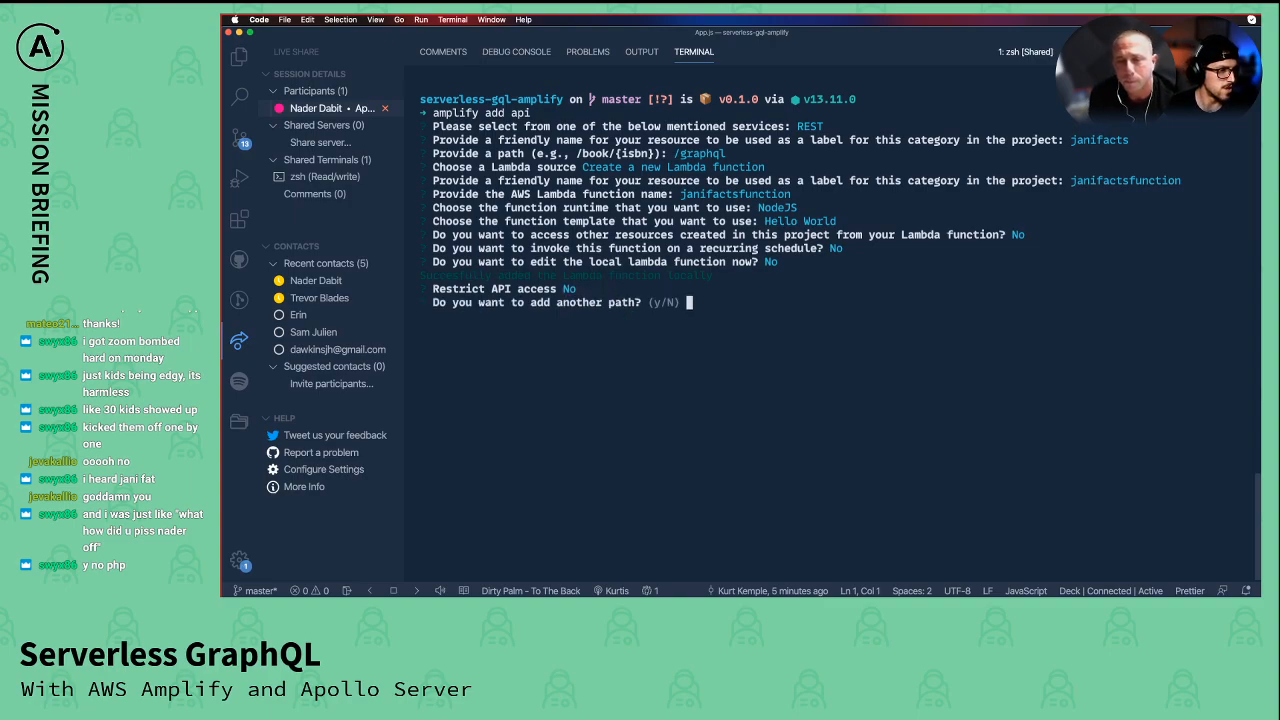